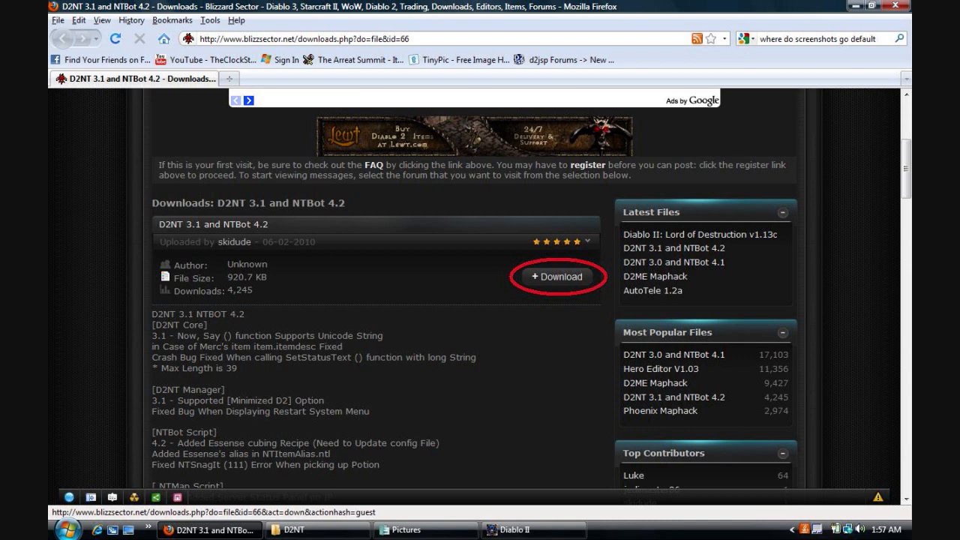
Start downloading the D2NT 3.1 and NTBot 4.2 zip package, choosing to save the file.
click(556, 276)
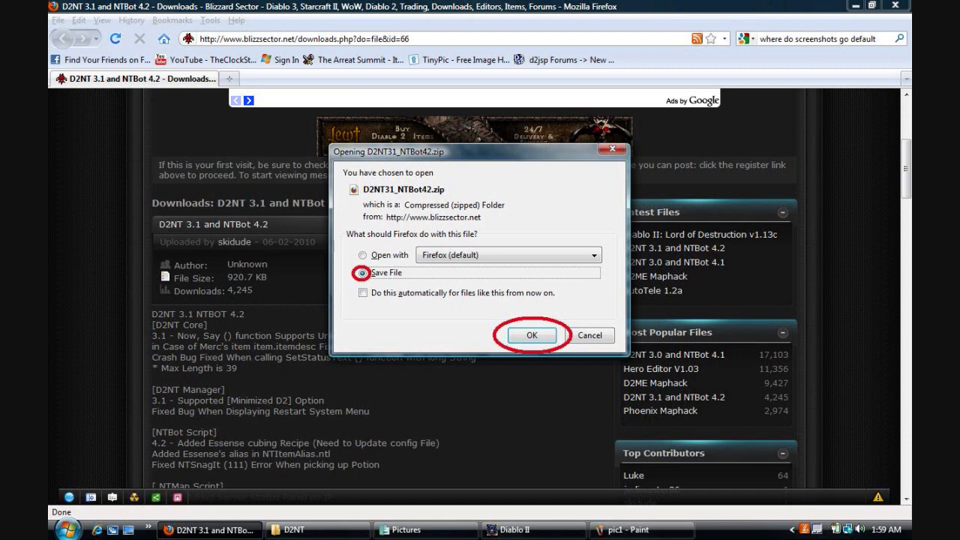
click(531, 336)
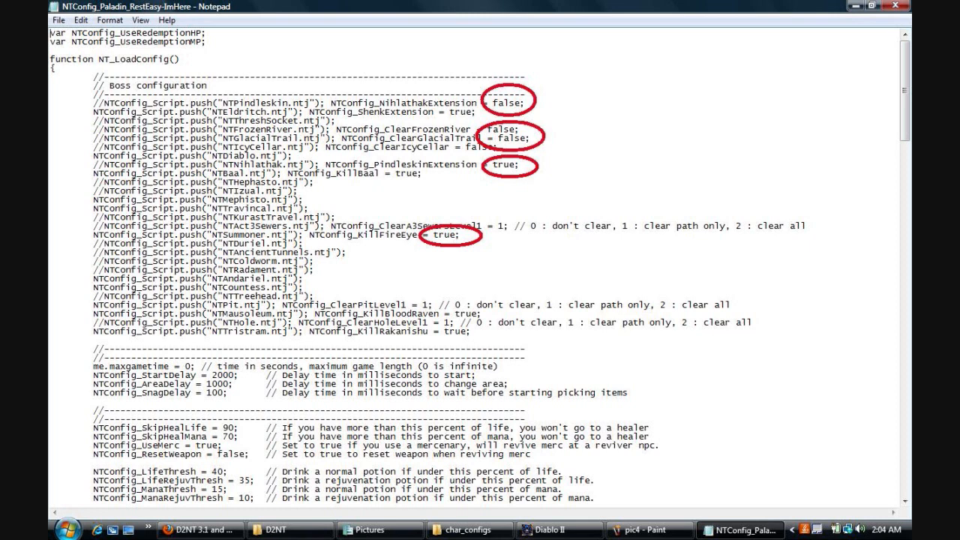
Scroll down from the boss entries to the life, mana and potion threshold settings.
scroll(down, 3)
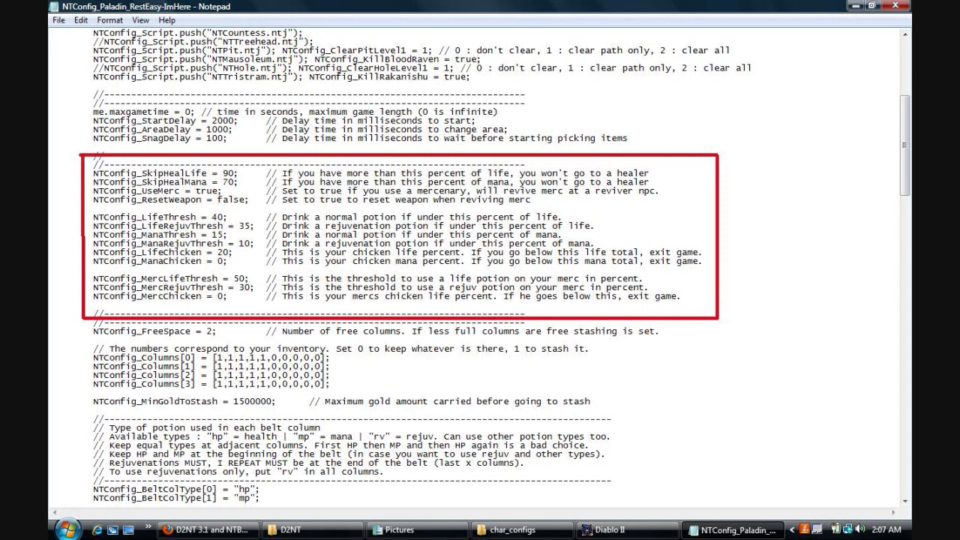
Scroll down past the potion thresholds to the belt column potion type settings.
scroll(down, 3)
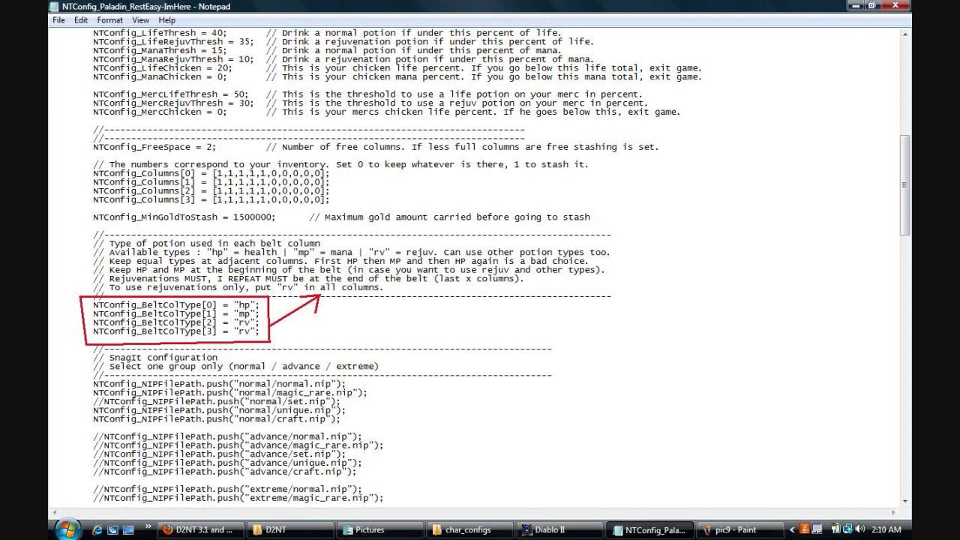
Scroll down to the item-pickup NIP file paths and snag range section.
scroll(down, 3)
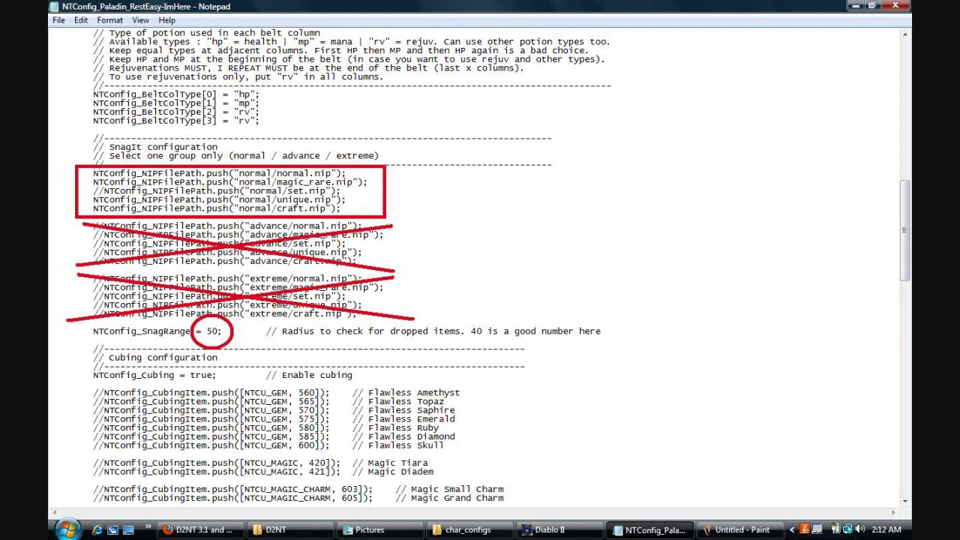
scroll(down, 3)
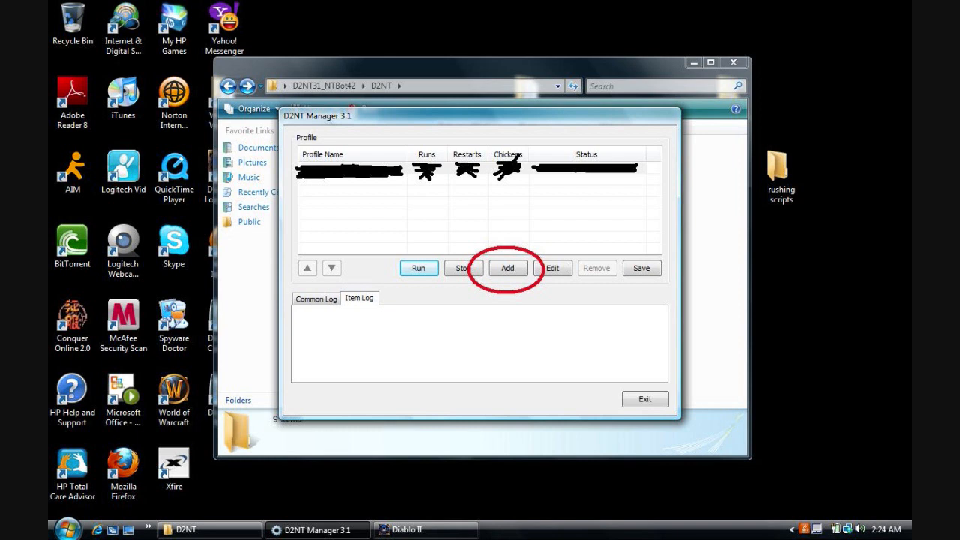
Add a new bot profile, bringing up its Profile Settings dialog.
click(507, 267)
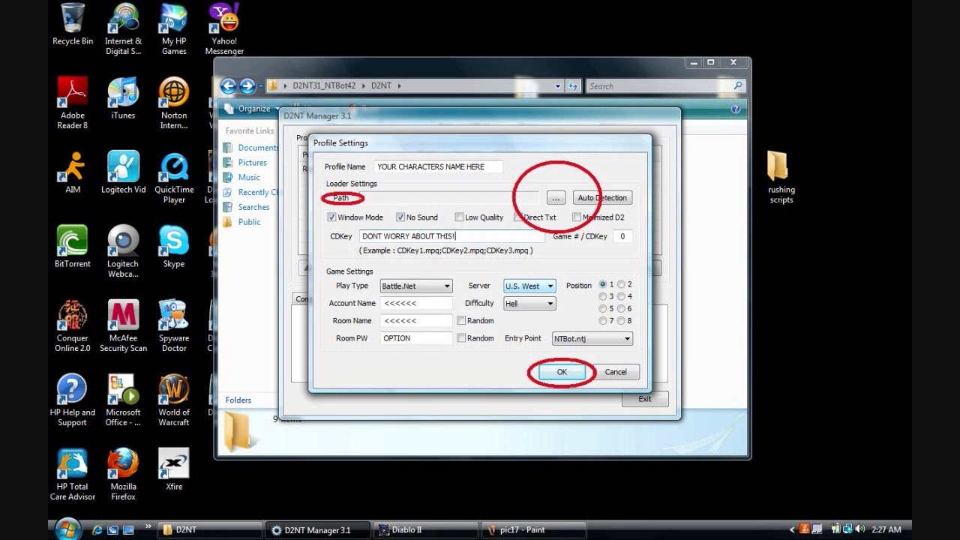
Confirm the new profile with OK so it appears in the D2NT Manager profile list.
click(561, 372)
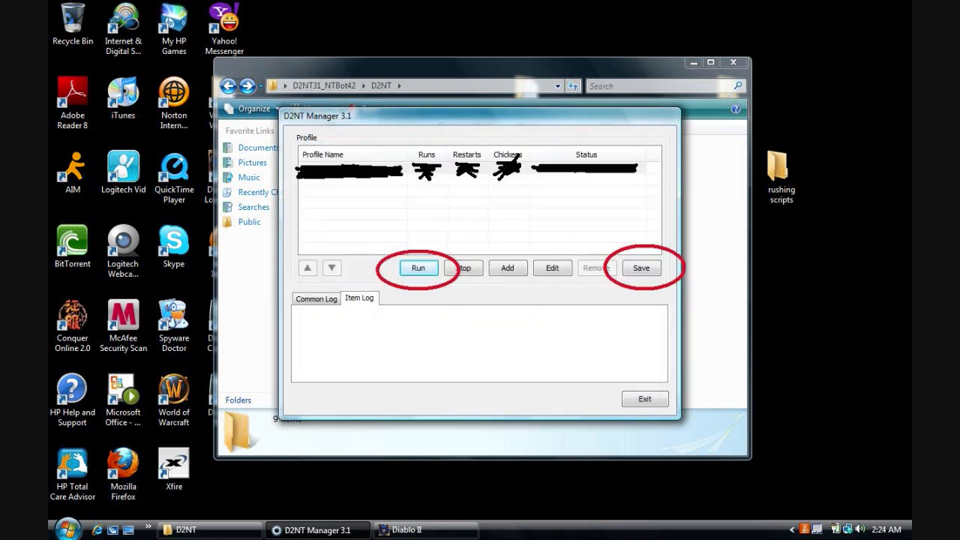